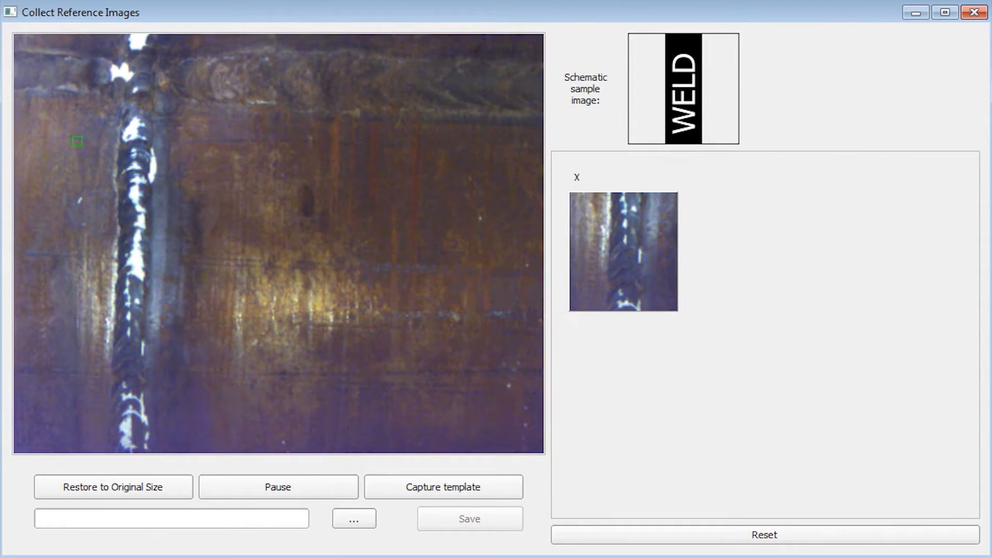
# Step: Close Collect Reference Images with the weld template captured and return to the live crawler video
pyautogui.click(444, 487)
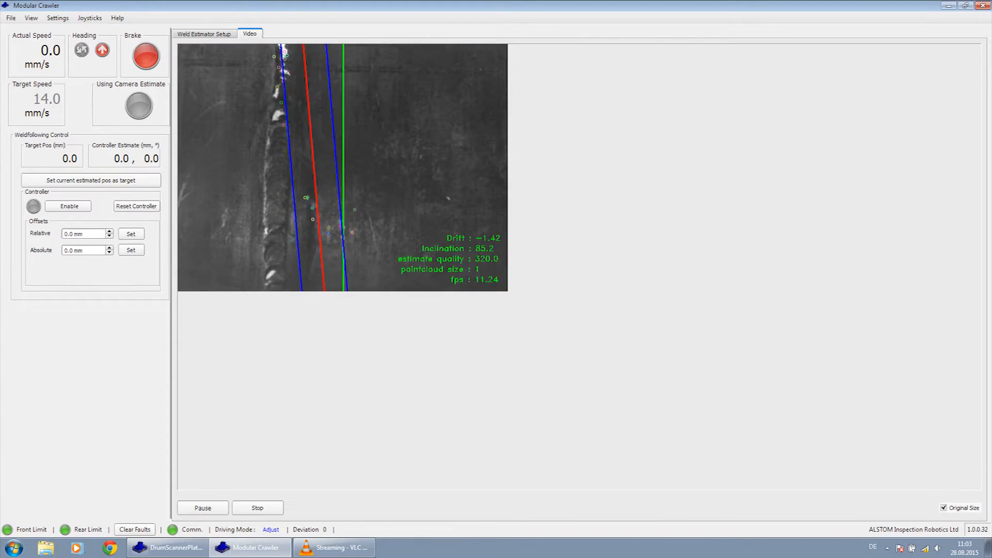
# Step: Show the weld video at full size and enable the controller so the crawler follows the seam at 12 mm/s
pyautogui.click(943, 508)
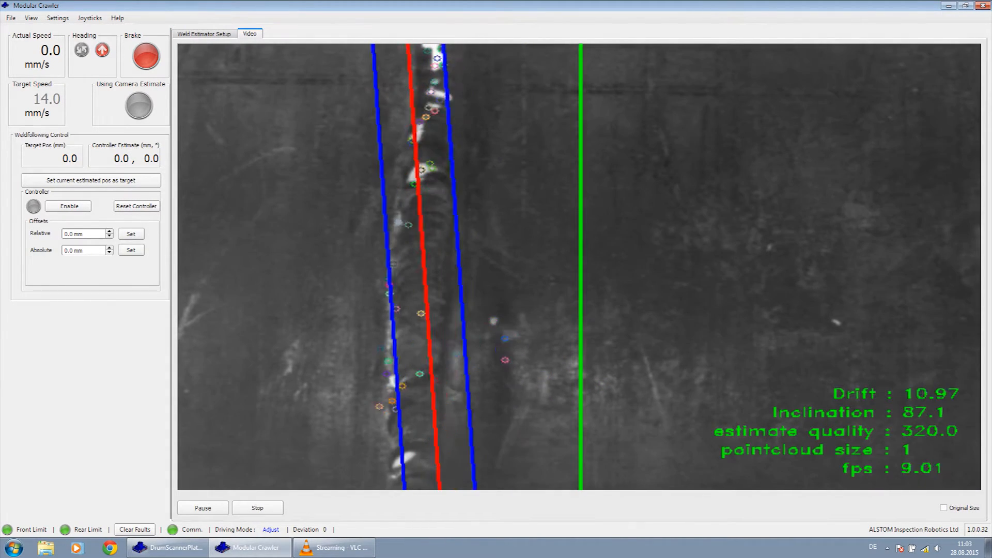
pyautogui.click(69, 205)
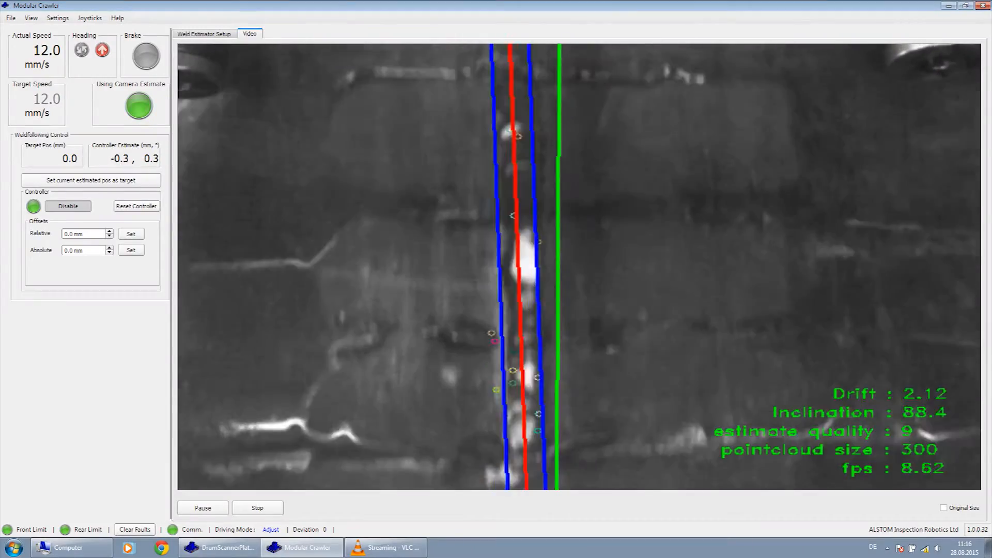